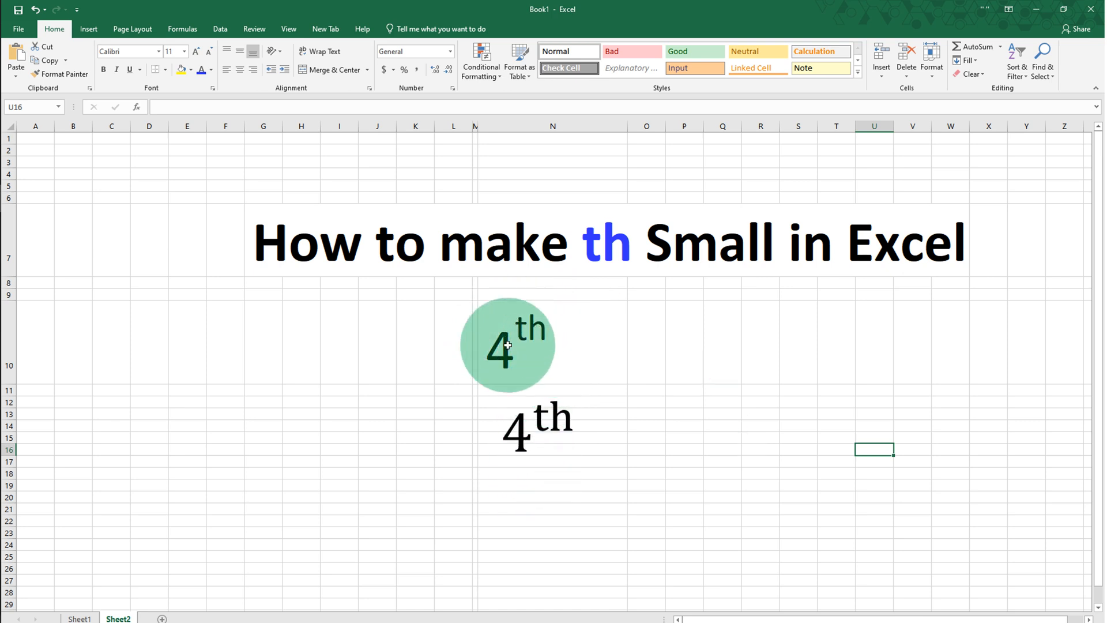
- Select and delete the two finished 4th examples beneath the title
left_click(537, 350)
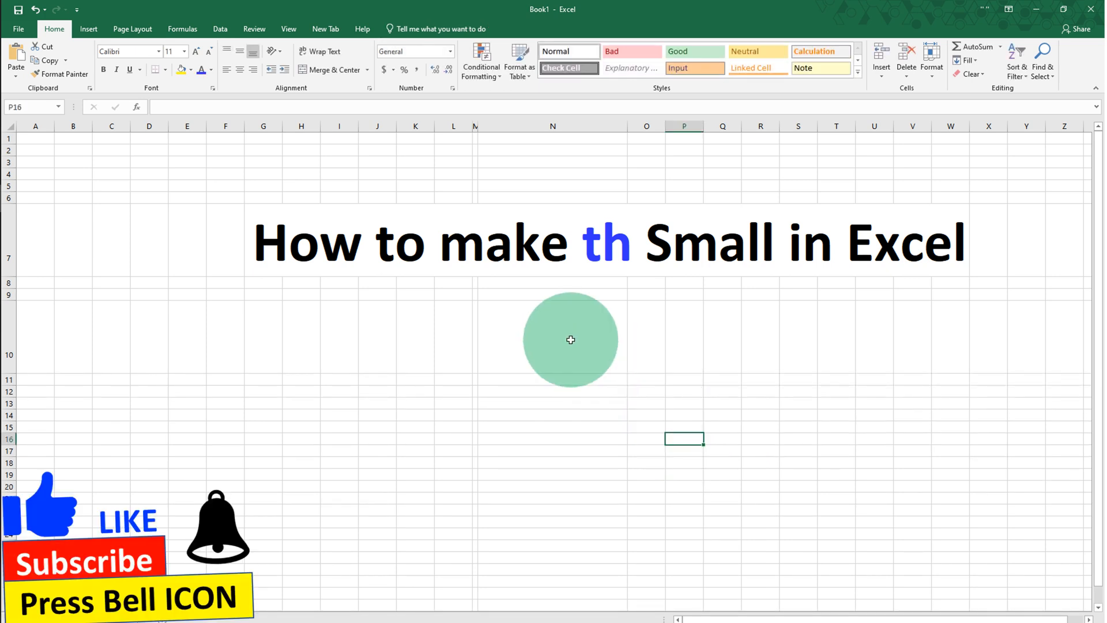
- Enter 4th in cell N10 and select its th letters for formatting
double_click(553, 339)
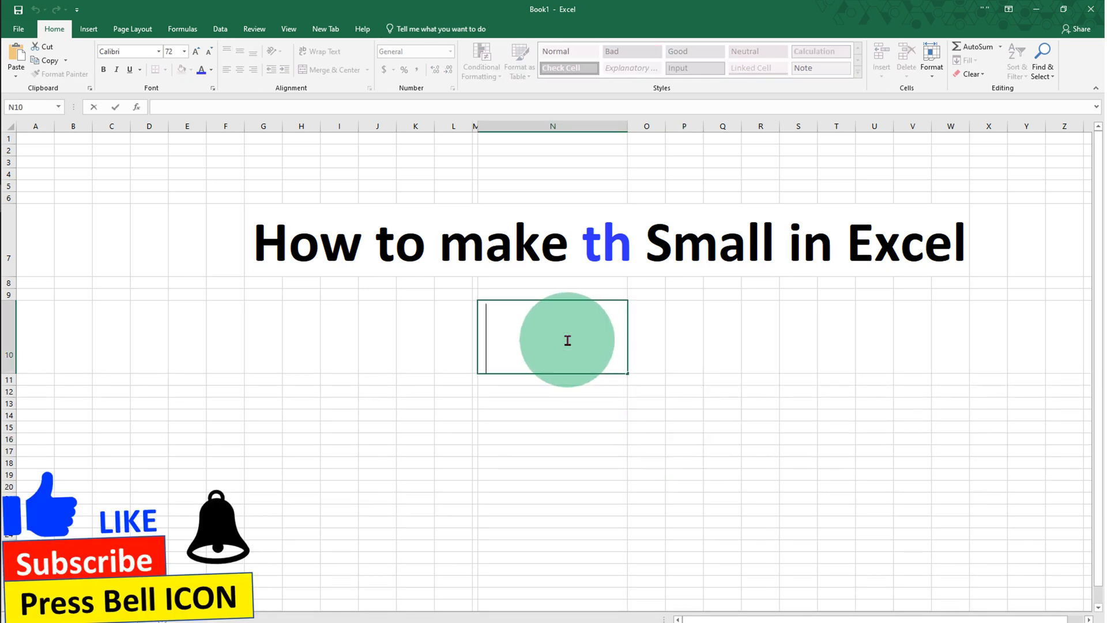
type("4th")
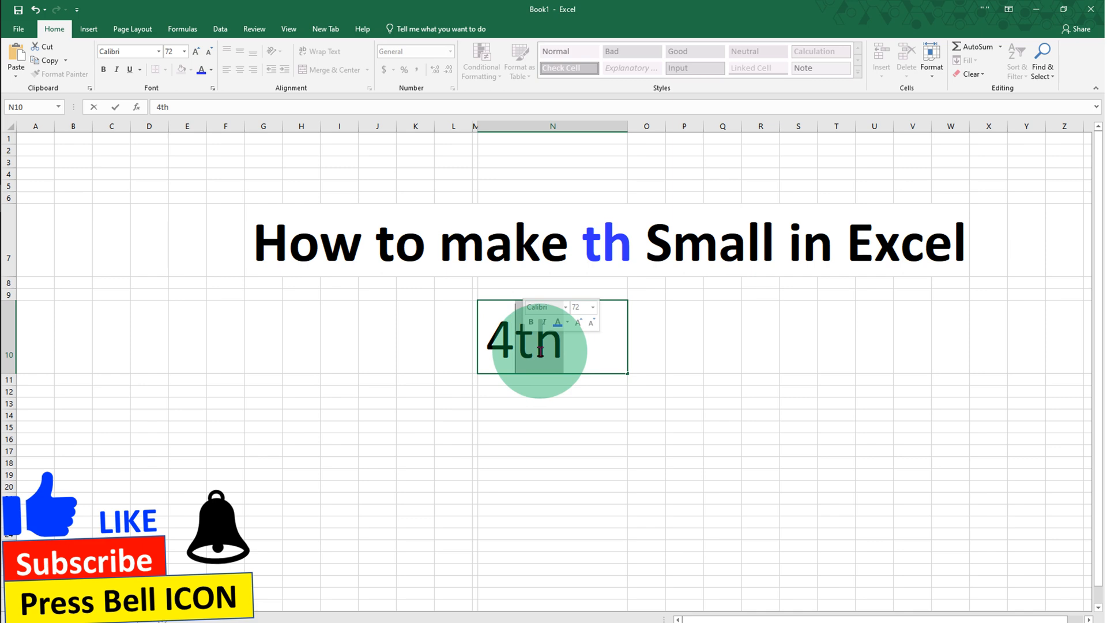
right_click(526, 339)
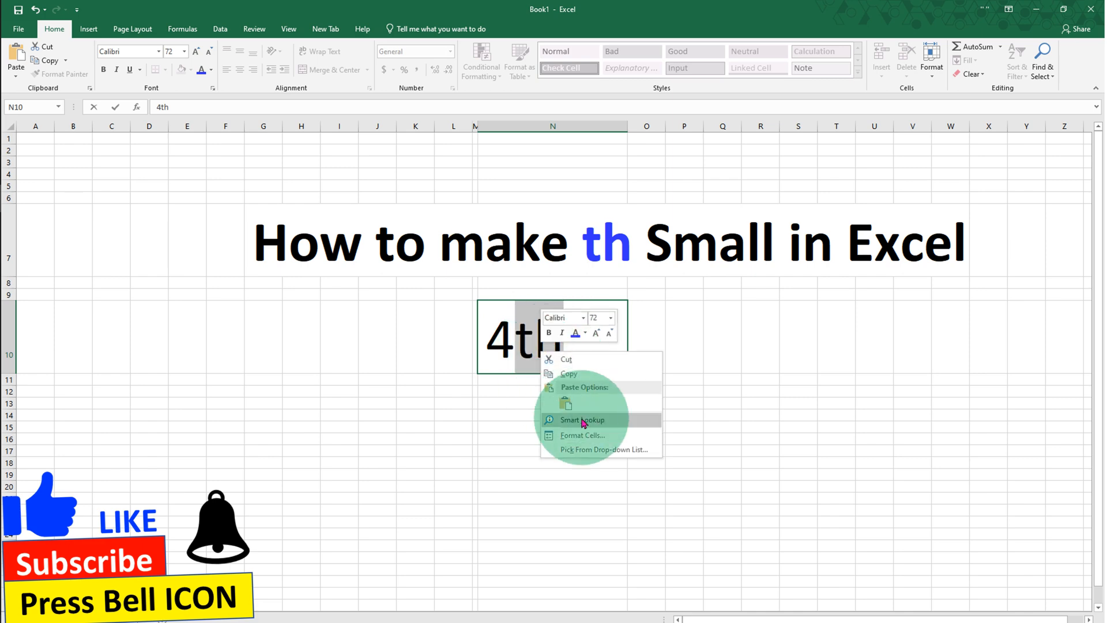
mouse_move(628, 442)
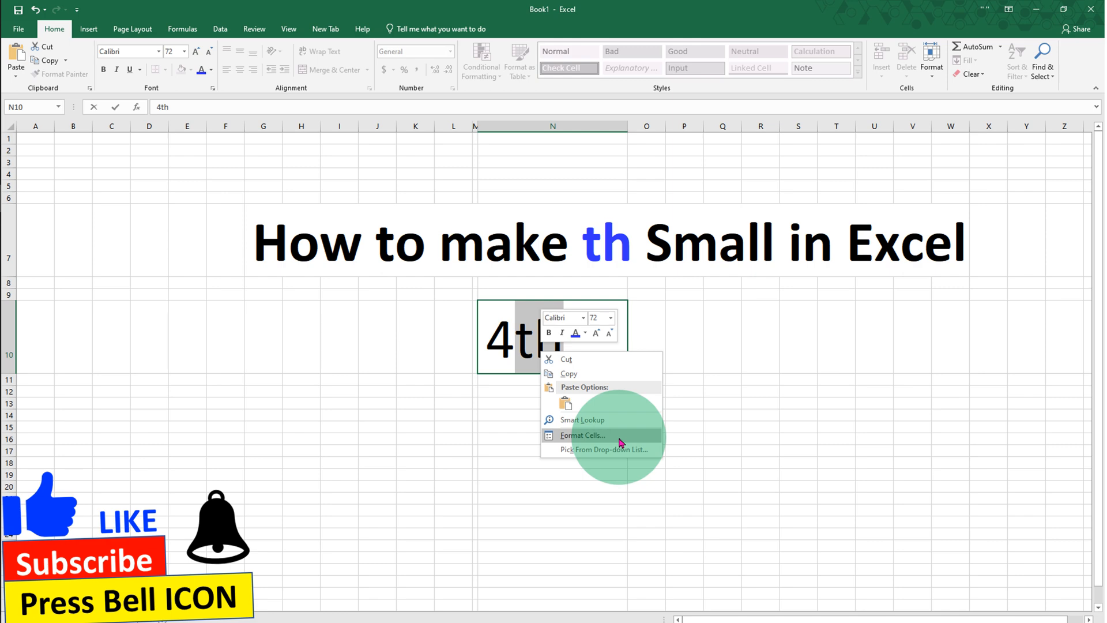
- Apply the Superscript effect to th via Format Cells, giving 4ᵗʰ in N10
left_click(581, 435)
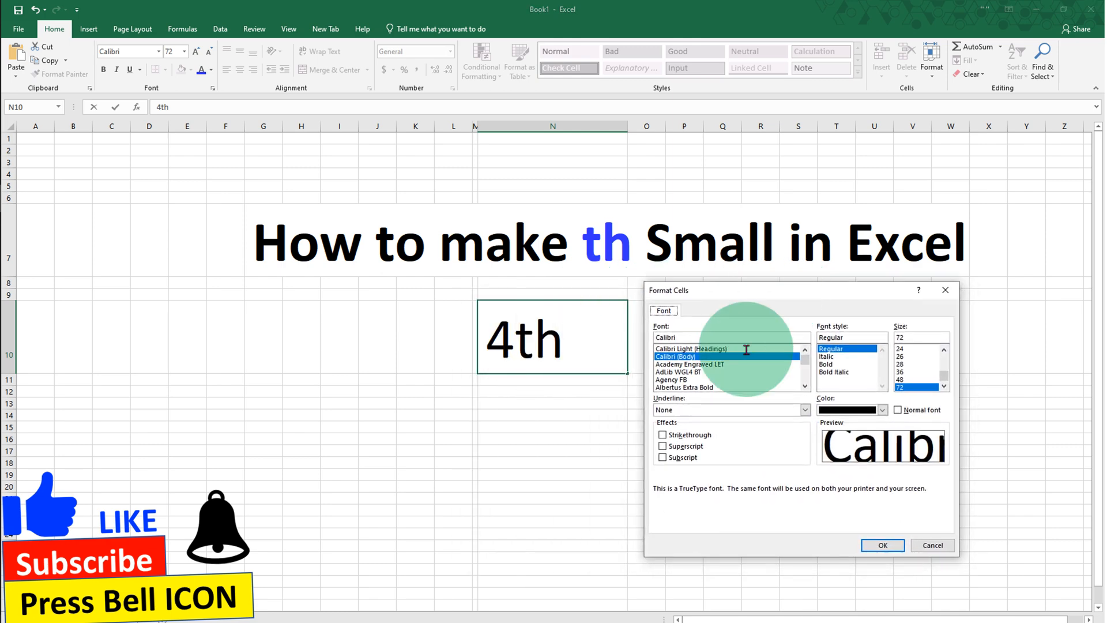
mouse_move(669, 451)
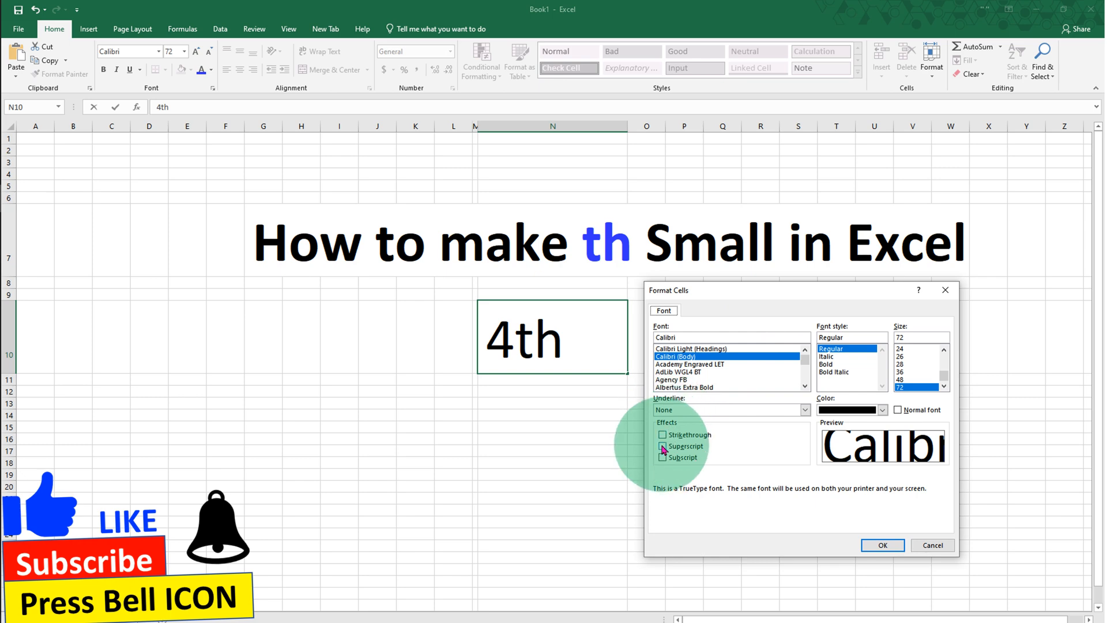
left_click(662, 445)
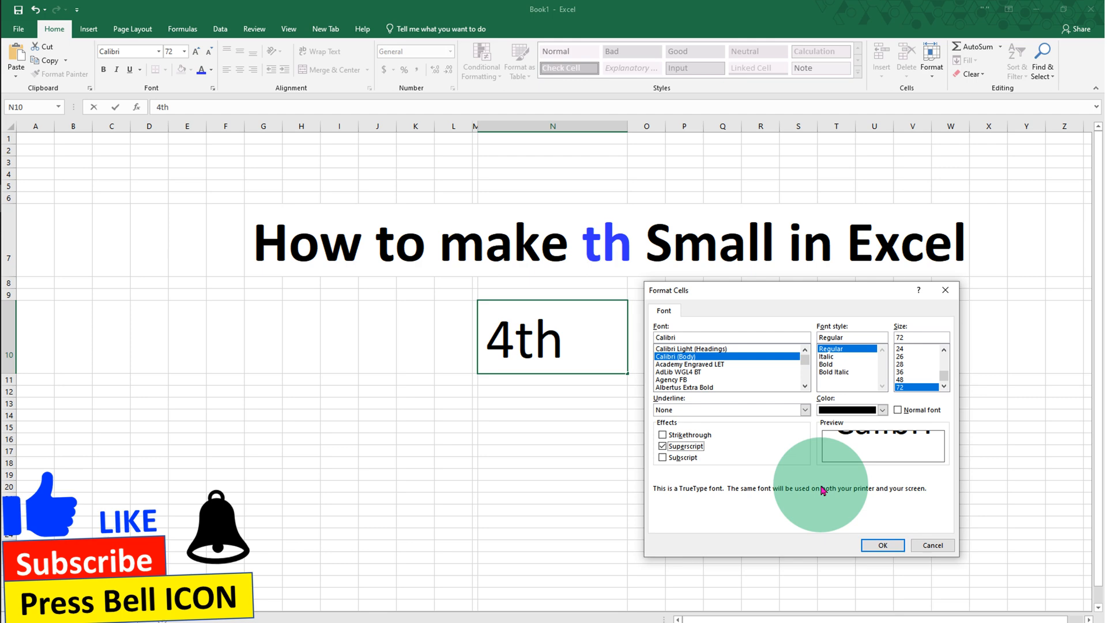
left_click(883, 545)
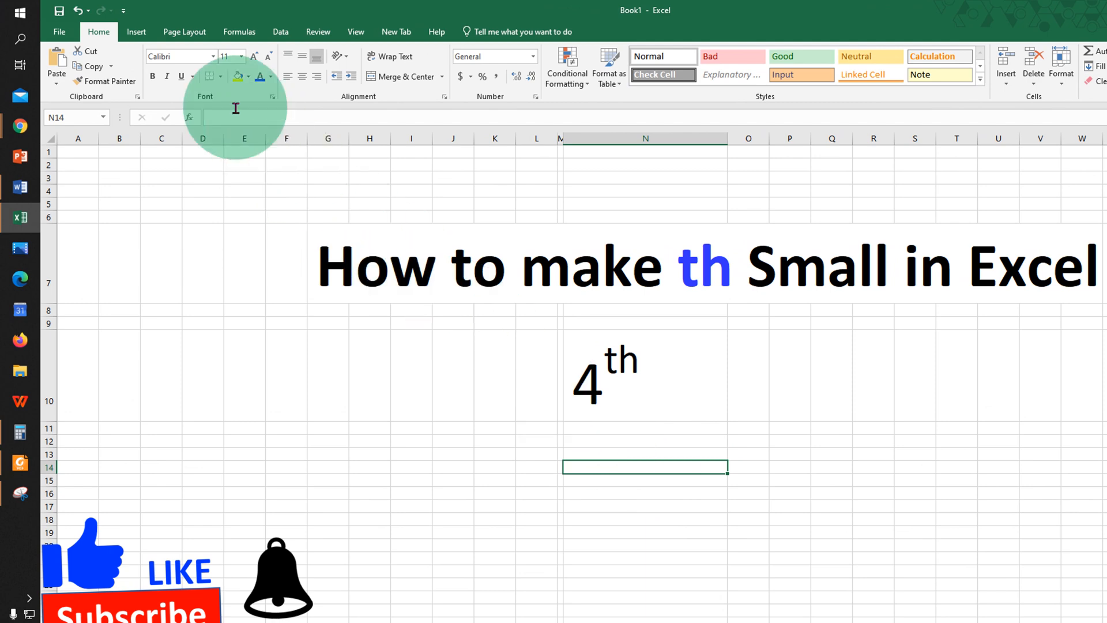
- Insert a blank equation box below the superscript 4th
left_click(135, 33)
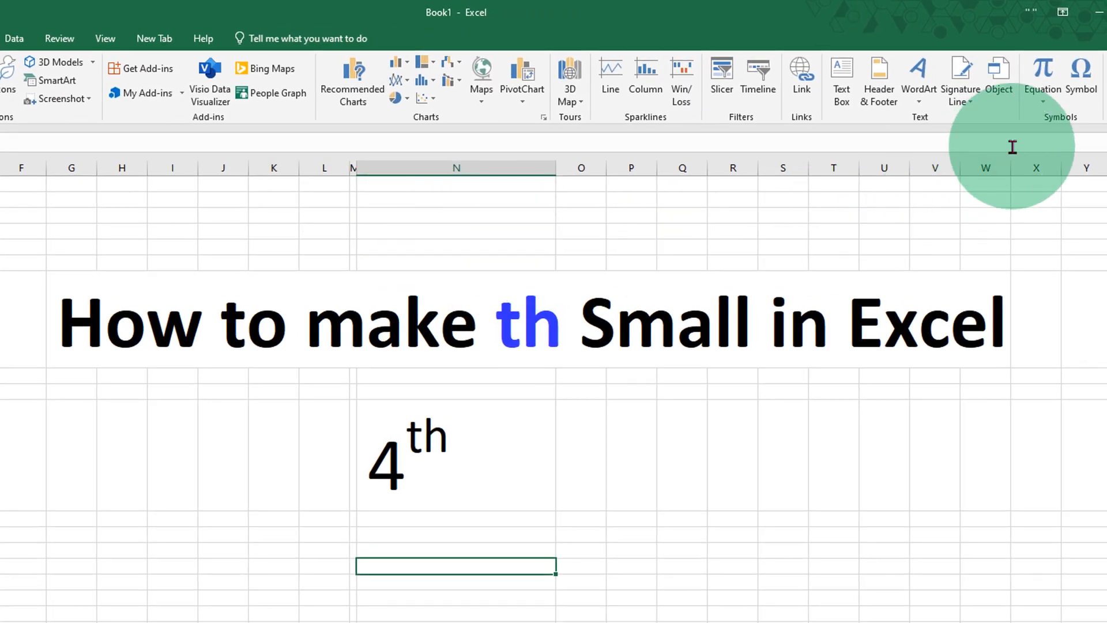
mouse_move(1041, 71)
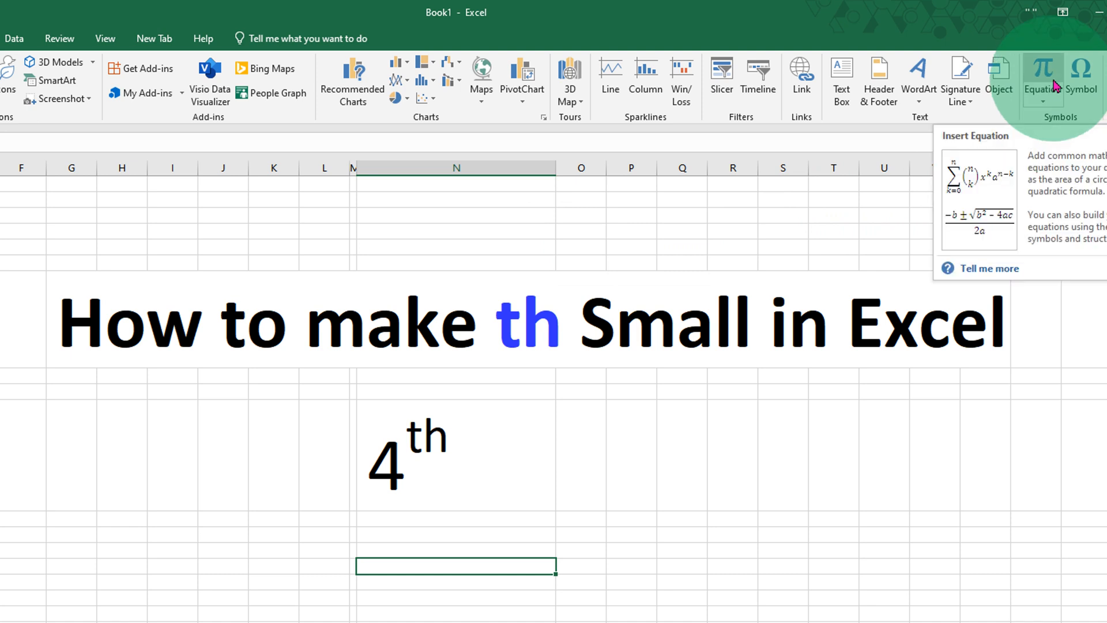
left_click(1039, 81)
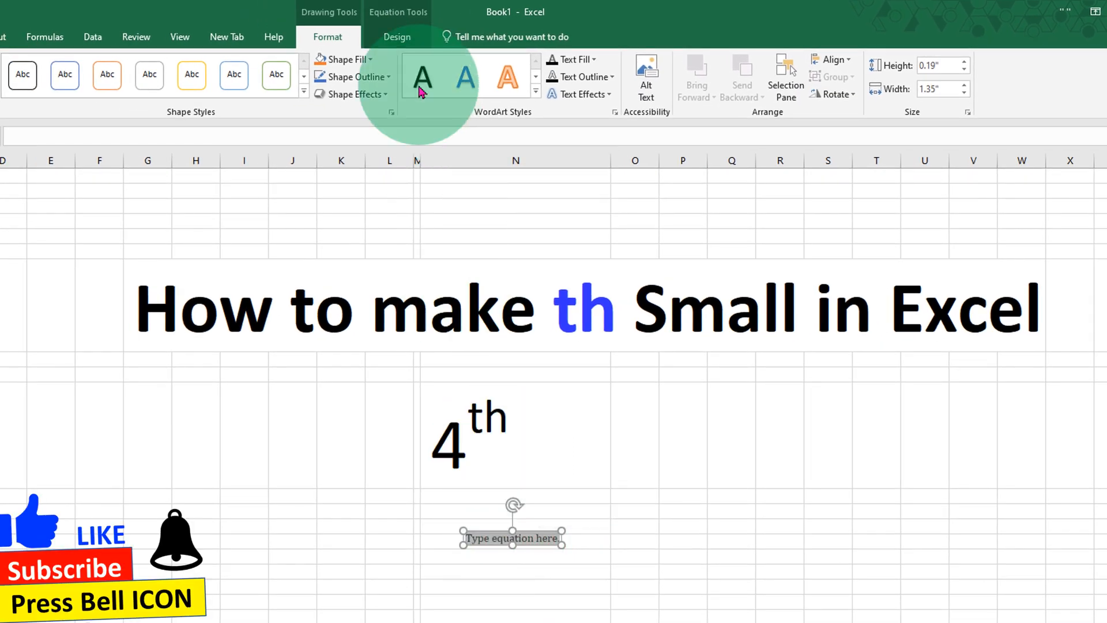
left_click(397, 37)
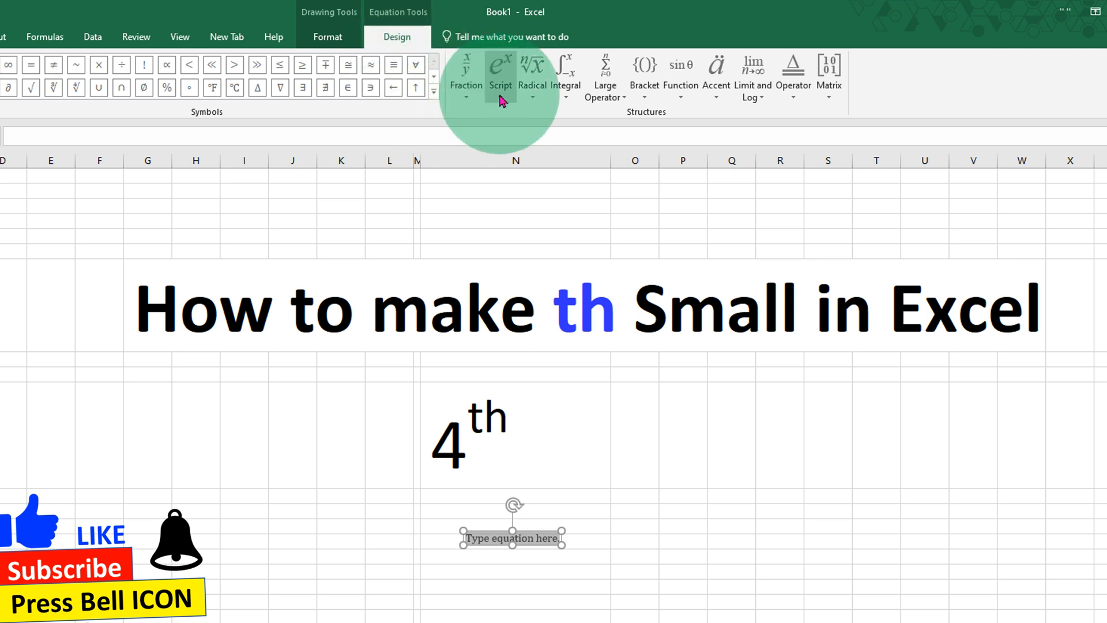
- Choose the plain Superscript template from the Script structures for the equation
left_click(499, 74)
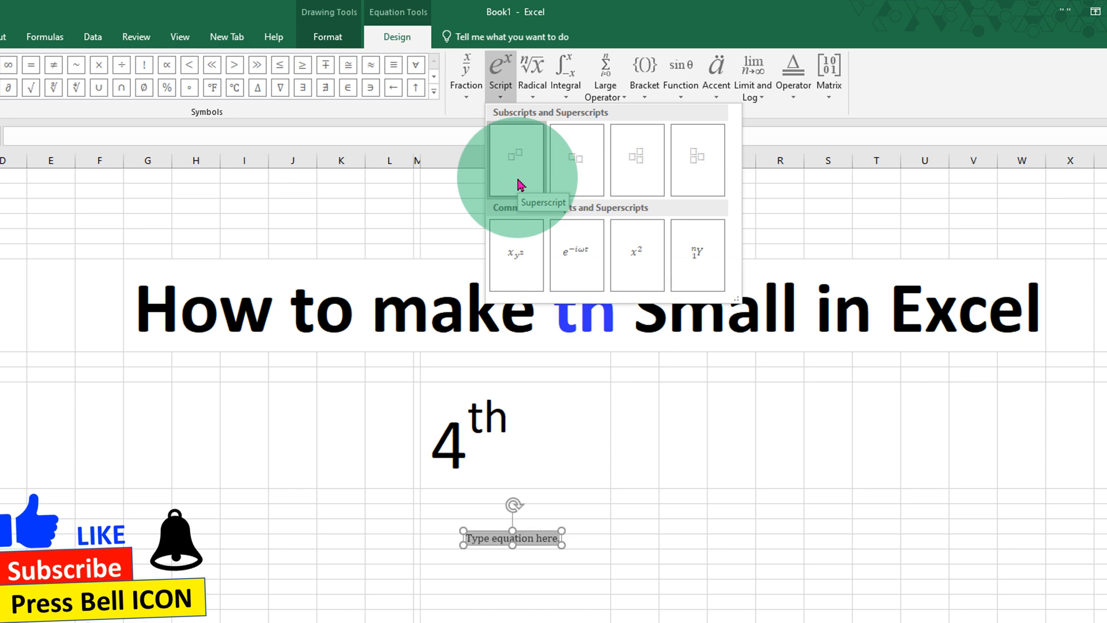
left_click(516, 158)
type("4th")
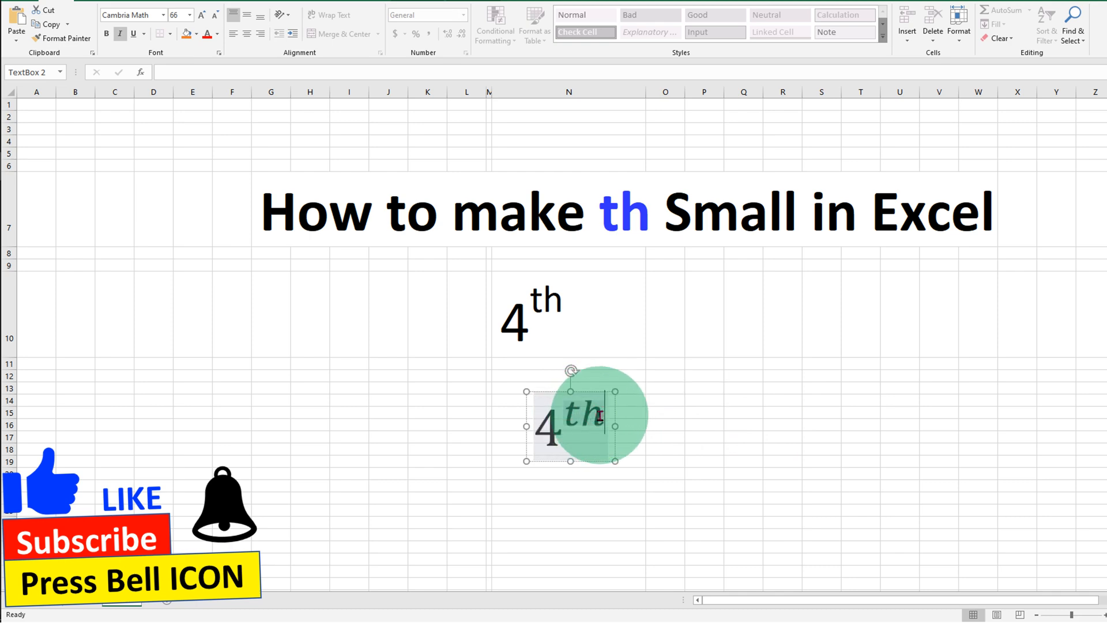
- With 4 as base and th as superscript, select the italic th for formatting
double_click(587, 415)
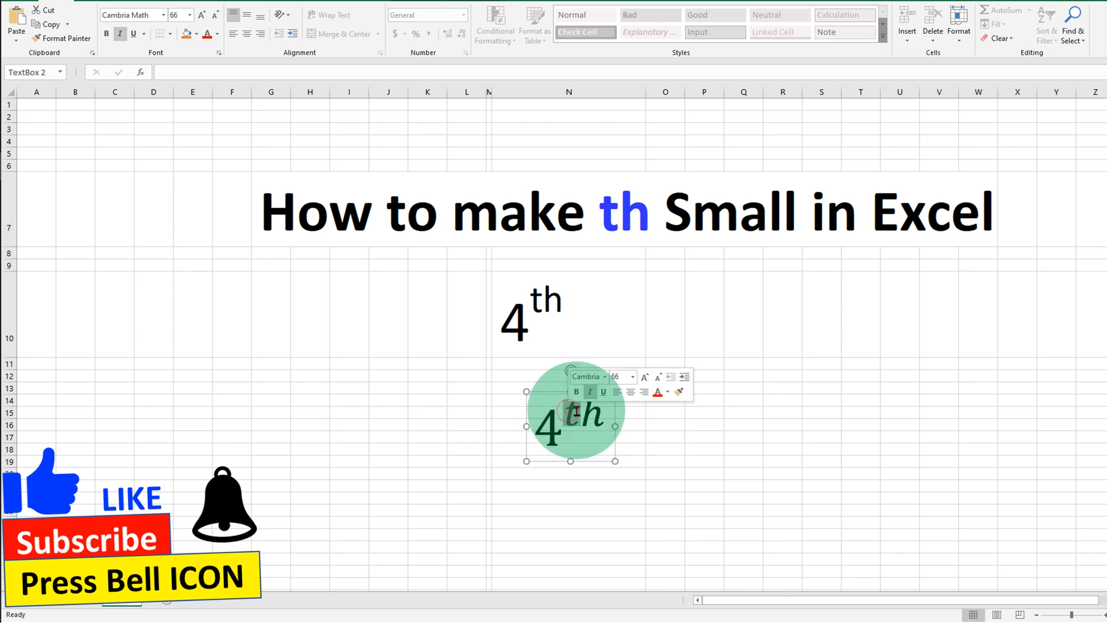